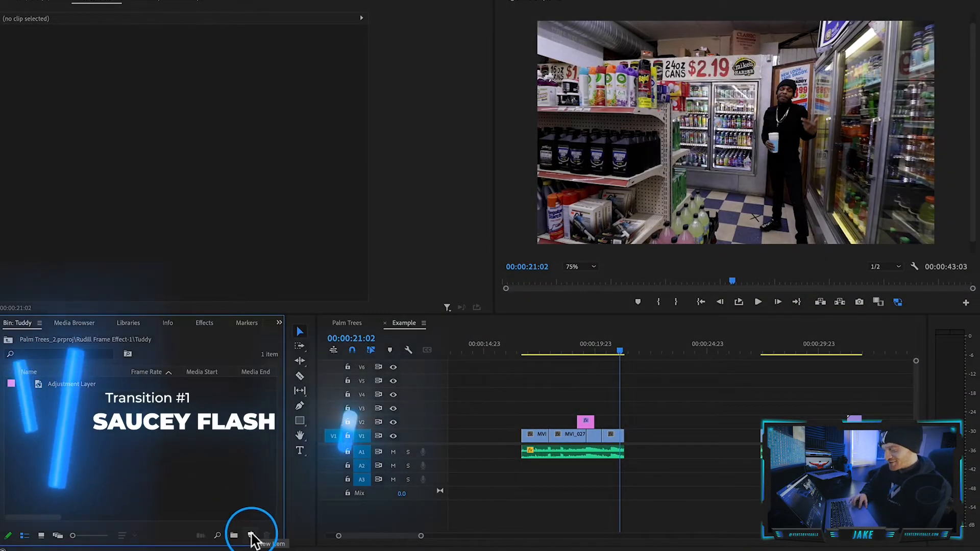
Create a 1440×1080 adjustment layer and search 'bright' to find Brightness & Contrast.
{"action": "left_click", "coordinate": [249, 532]}
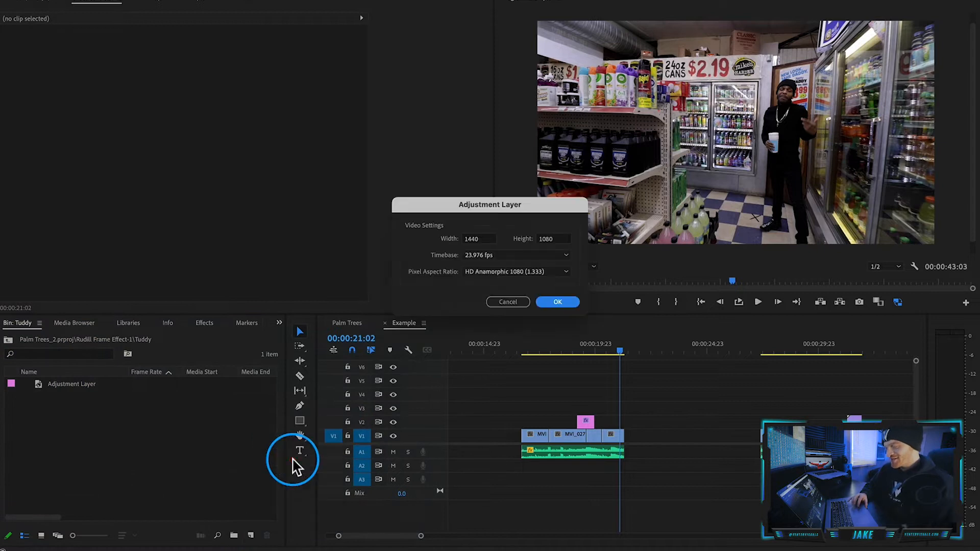
{"action": "left_click", "coordinate": [557, 302]}
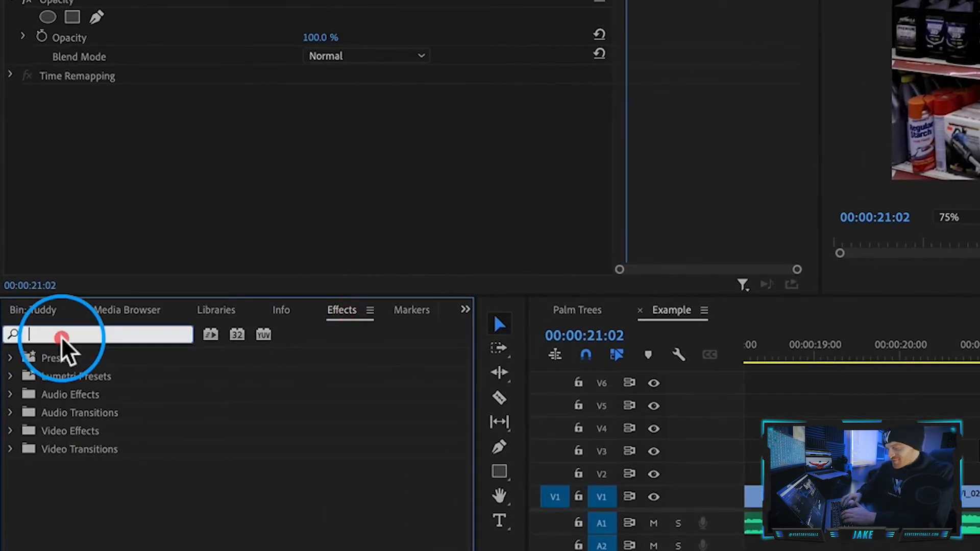
{"action": "type", "text": "bright"}
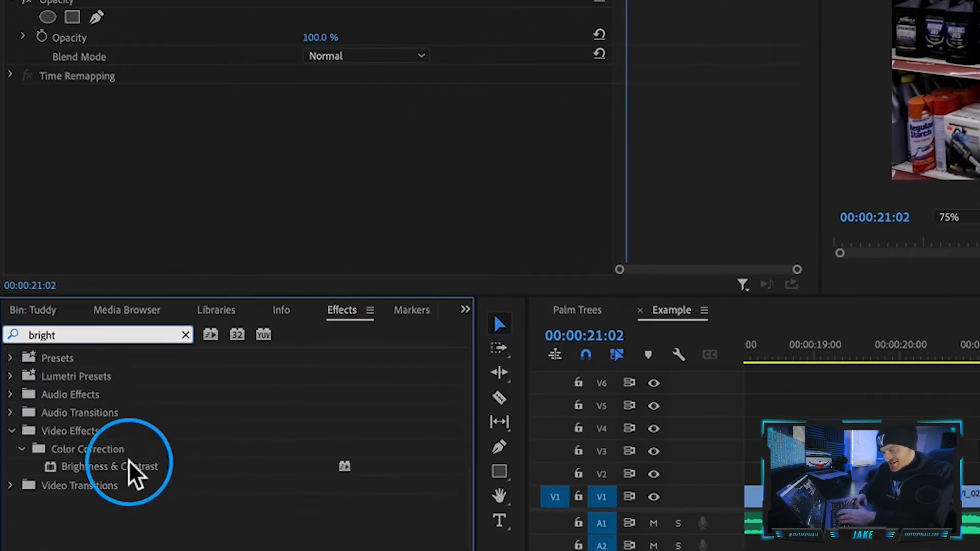